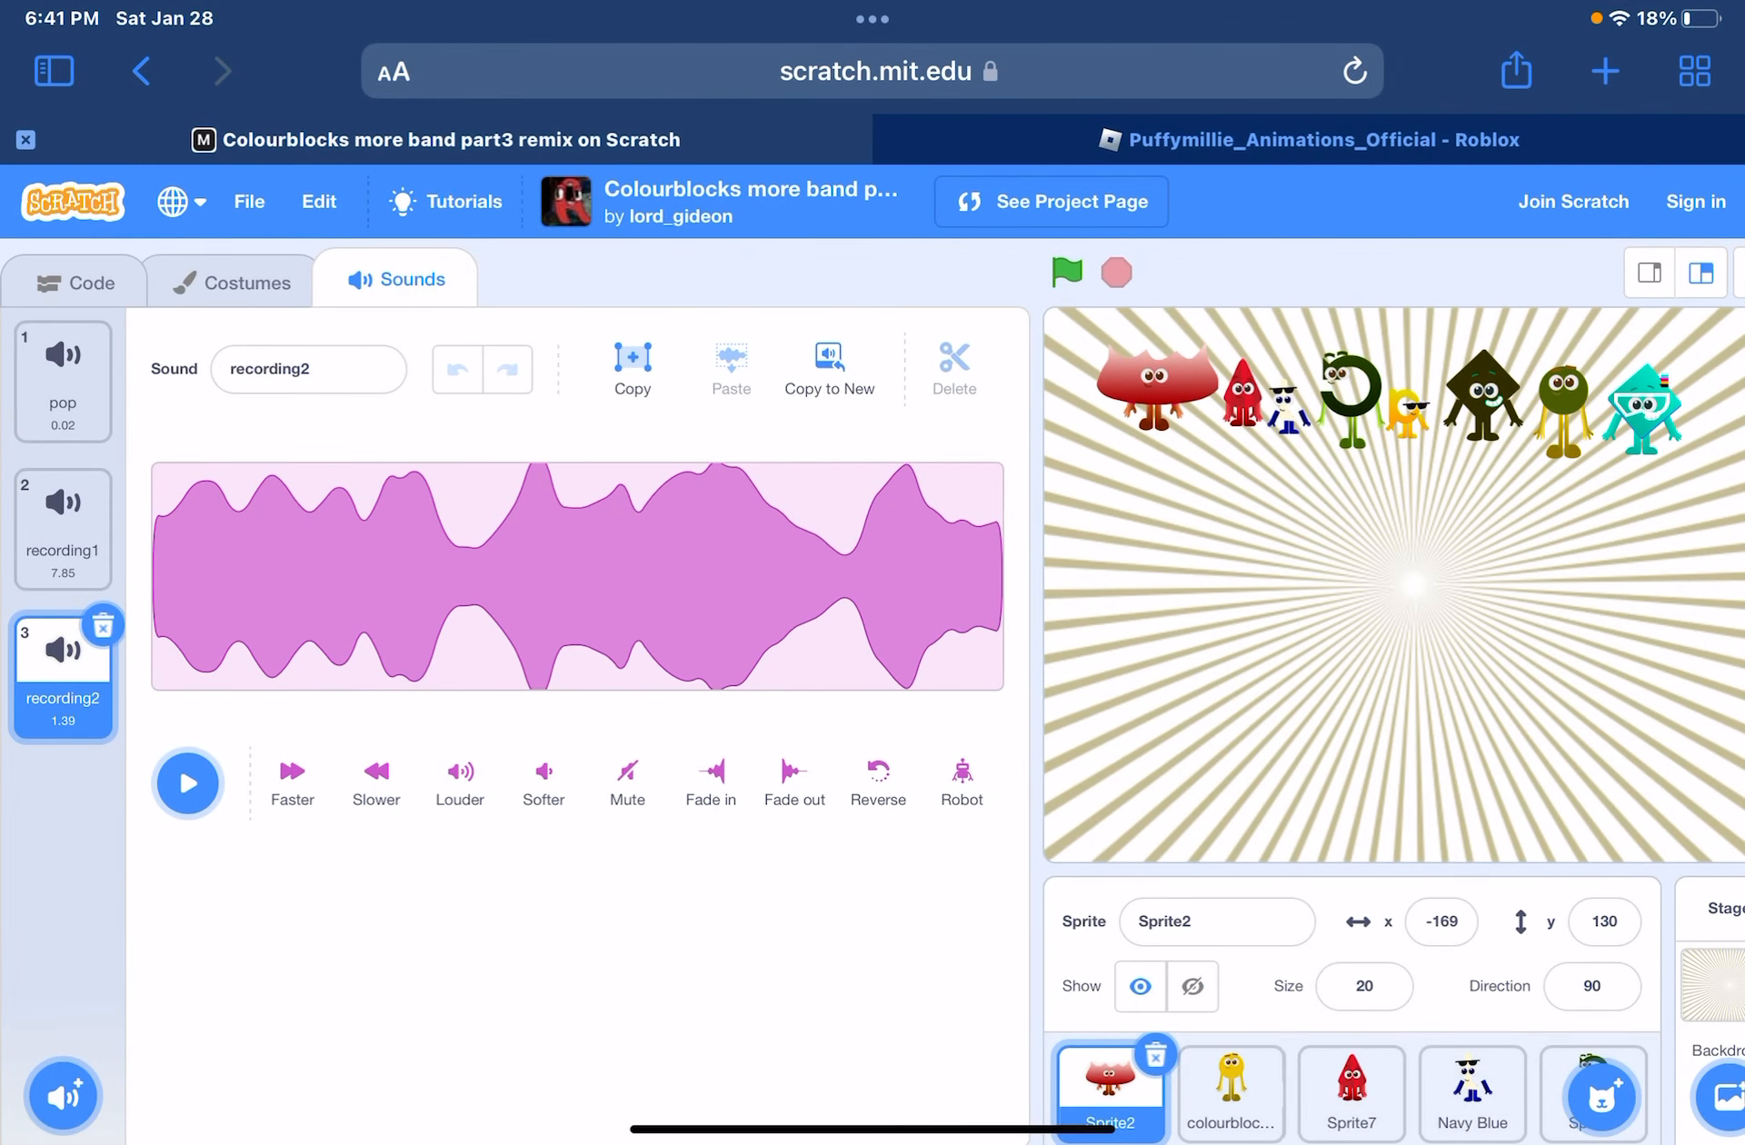
# - Play Sprite2's 7.85-second recording1 sound through once, then stop it
pyautogui.click(62, 527)
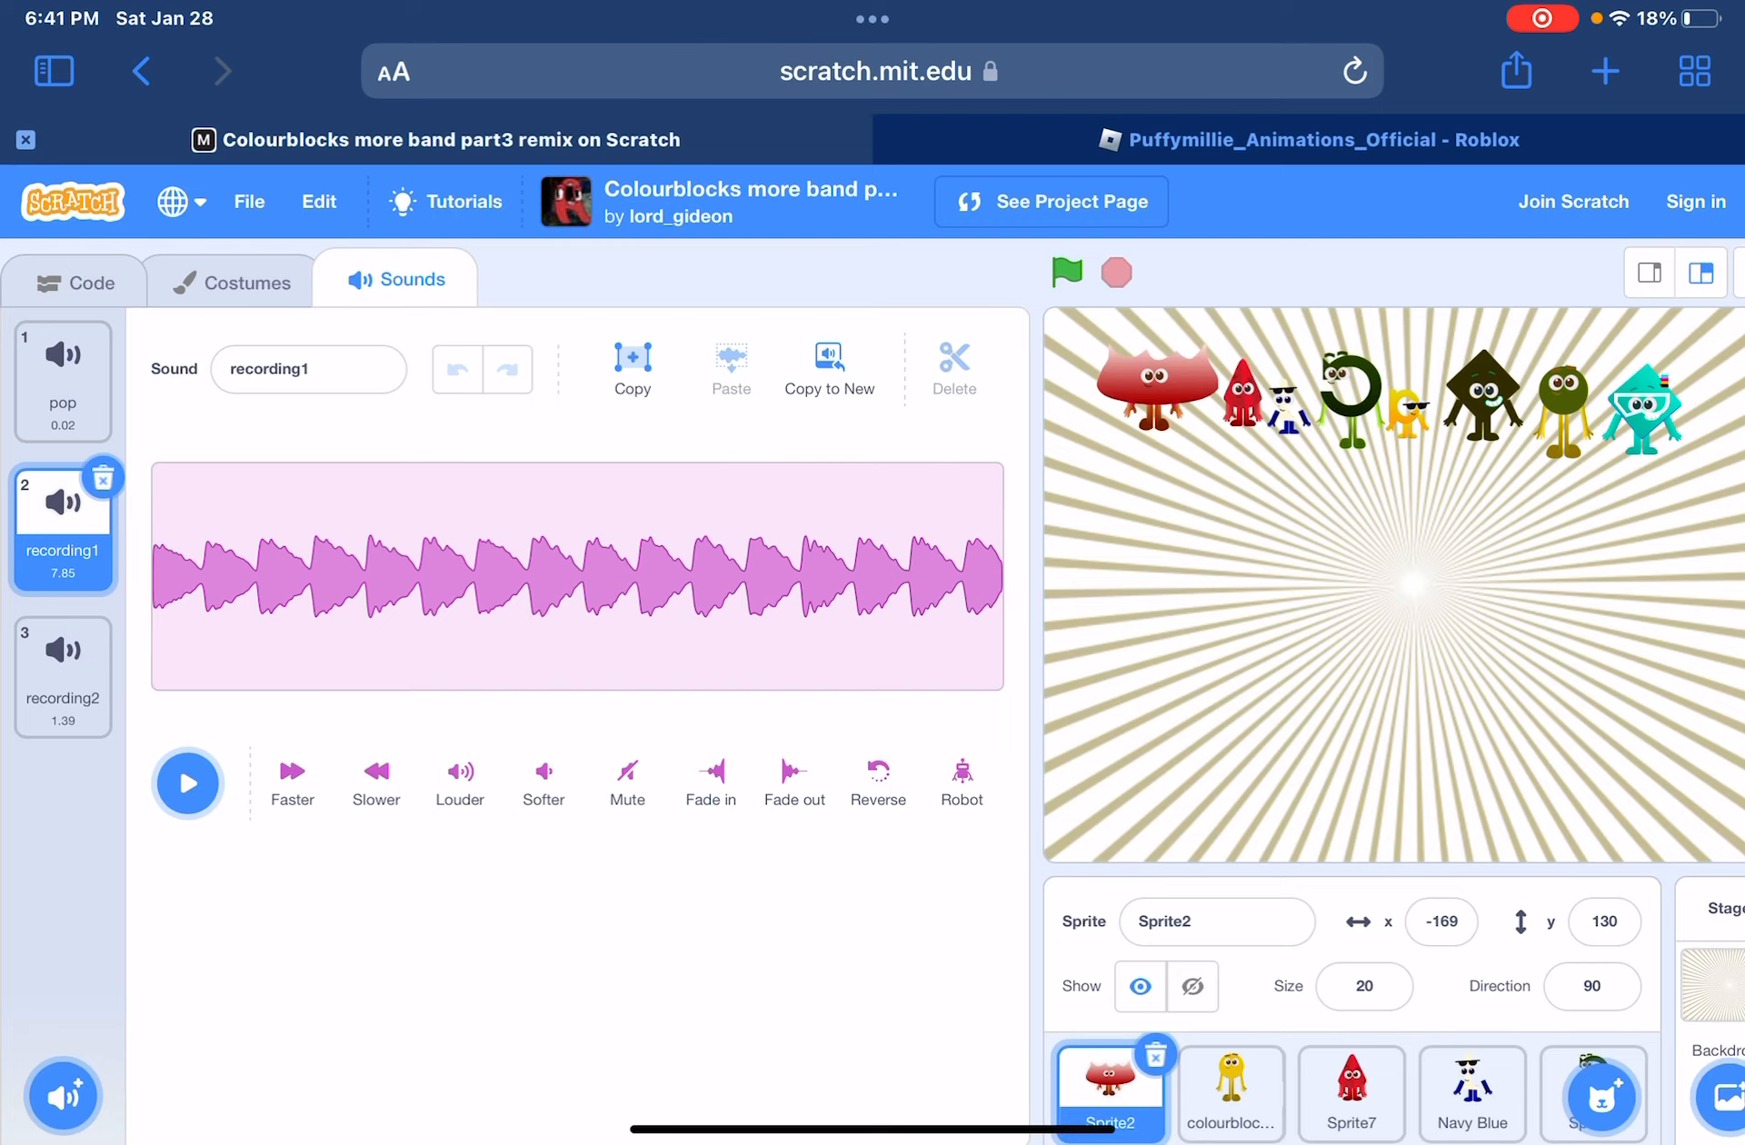
pyautogui.click(188, 782)
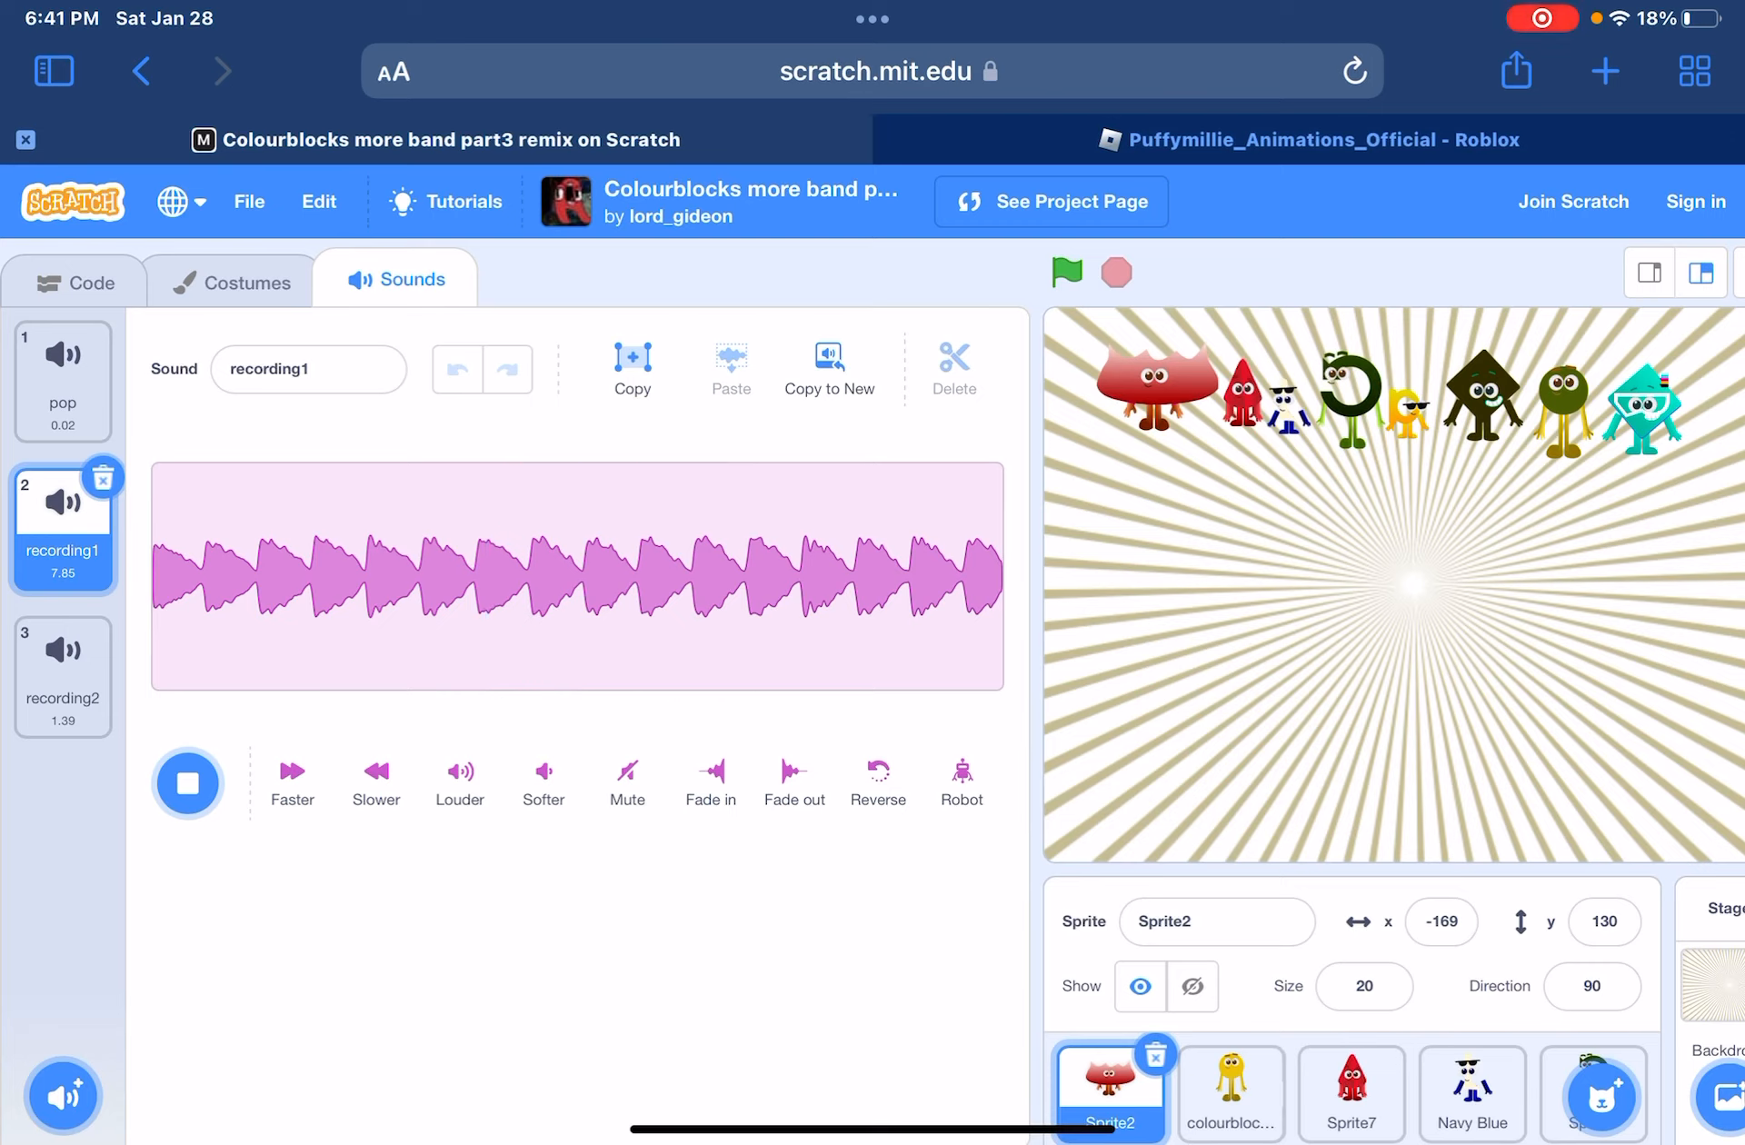
pyautogui.click(187, 782)
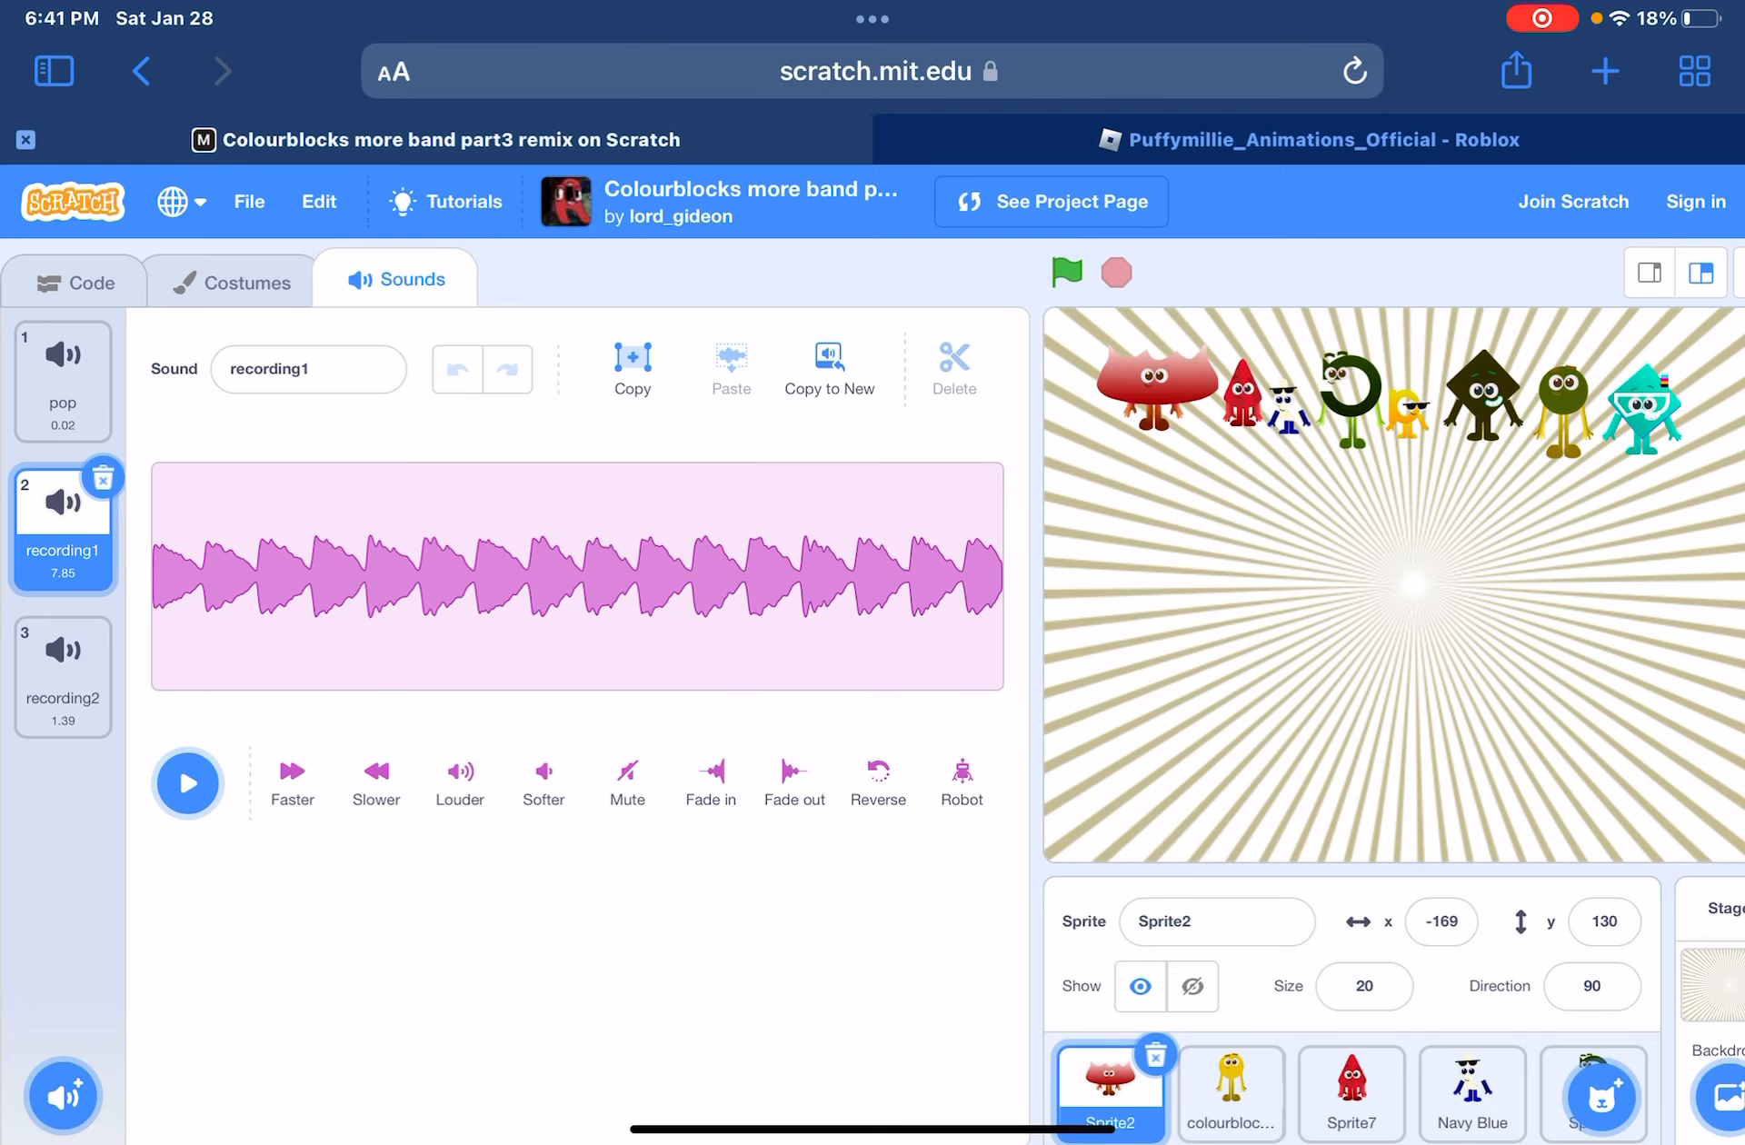
# - Play Sprite7's 8-second beige sound, then switch to the Navy Blue character's sounds
pyautogui.click(1353, 1093)
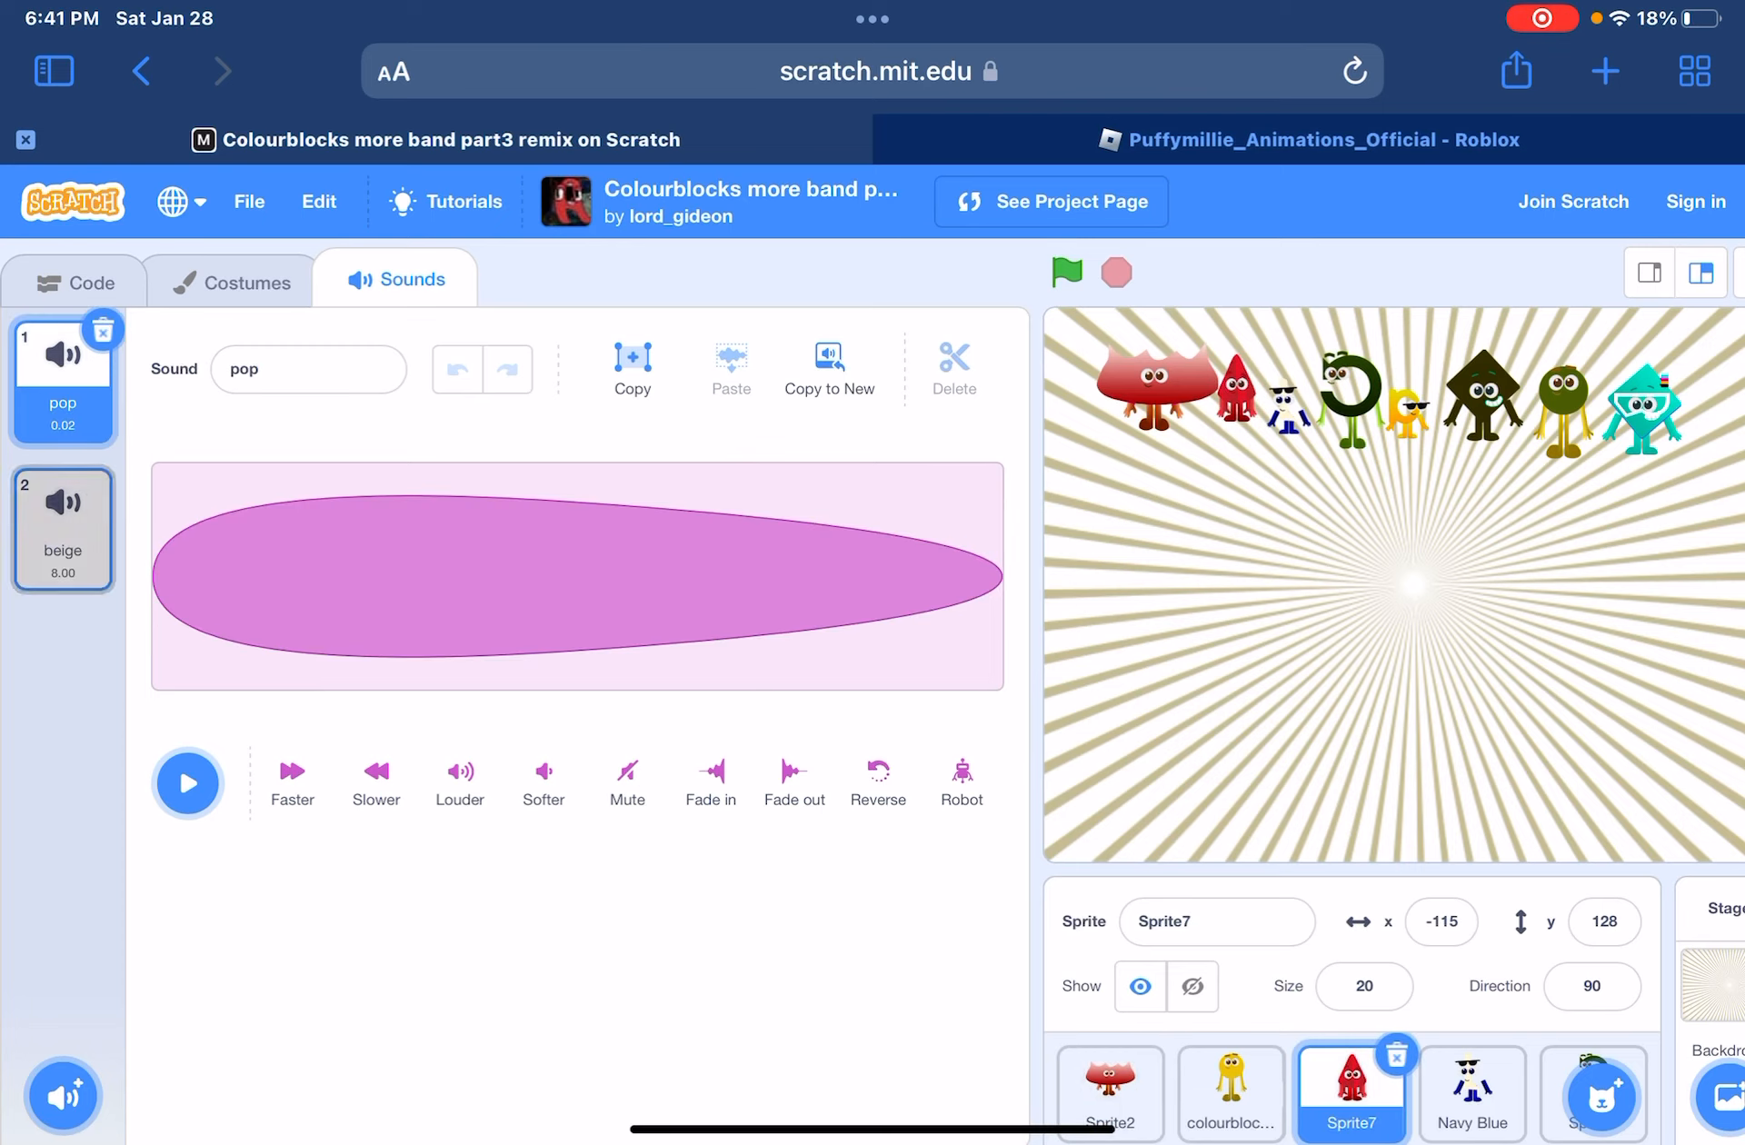
pyautogui.click(62, 528)
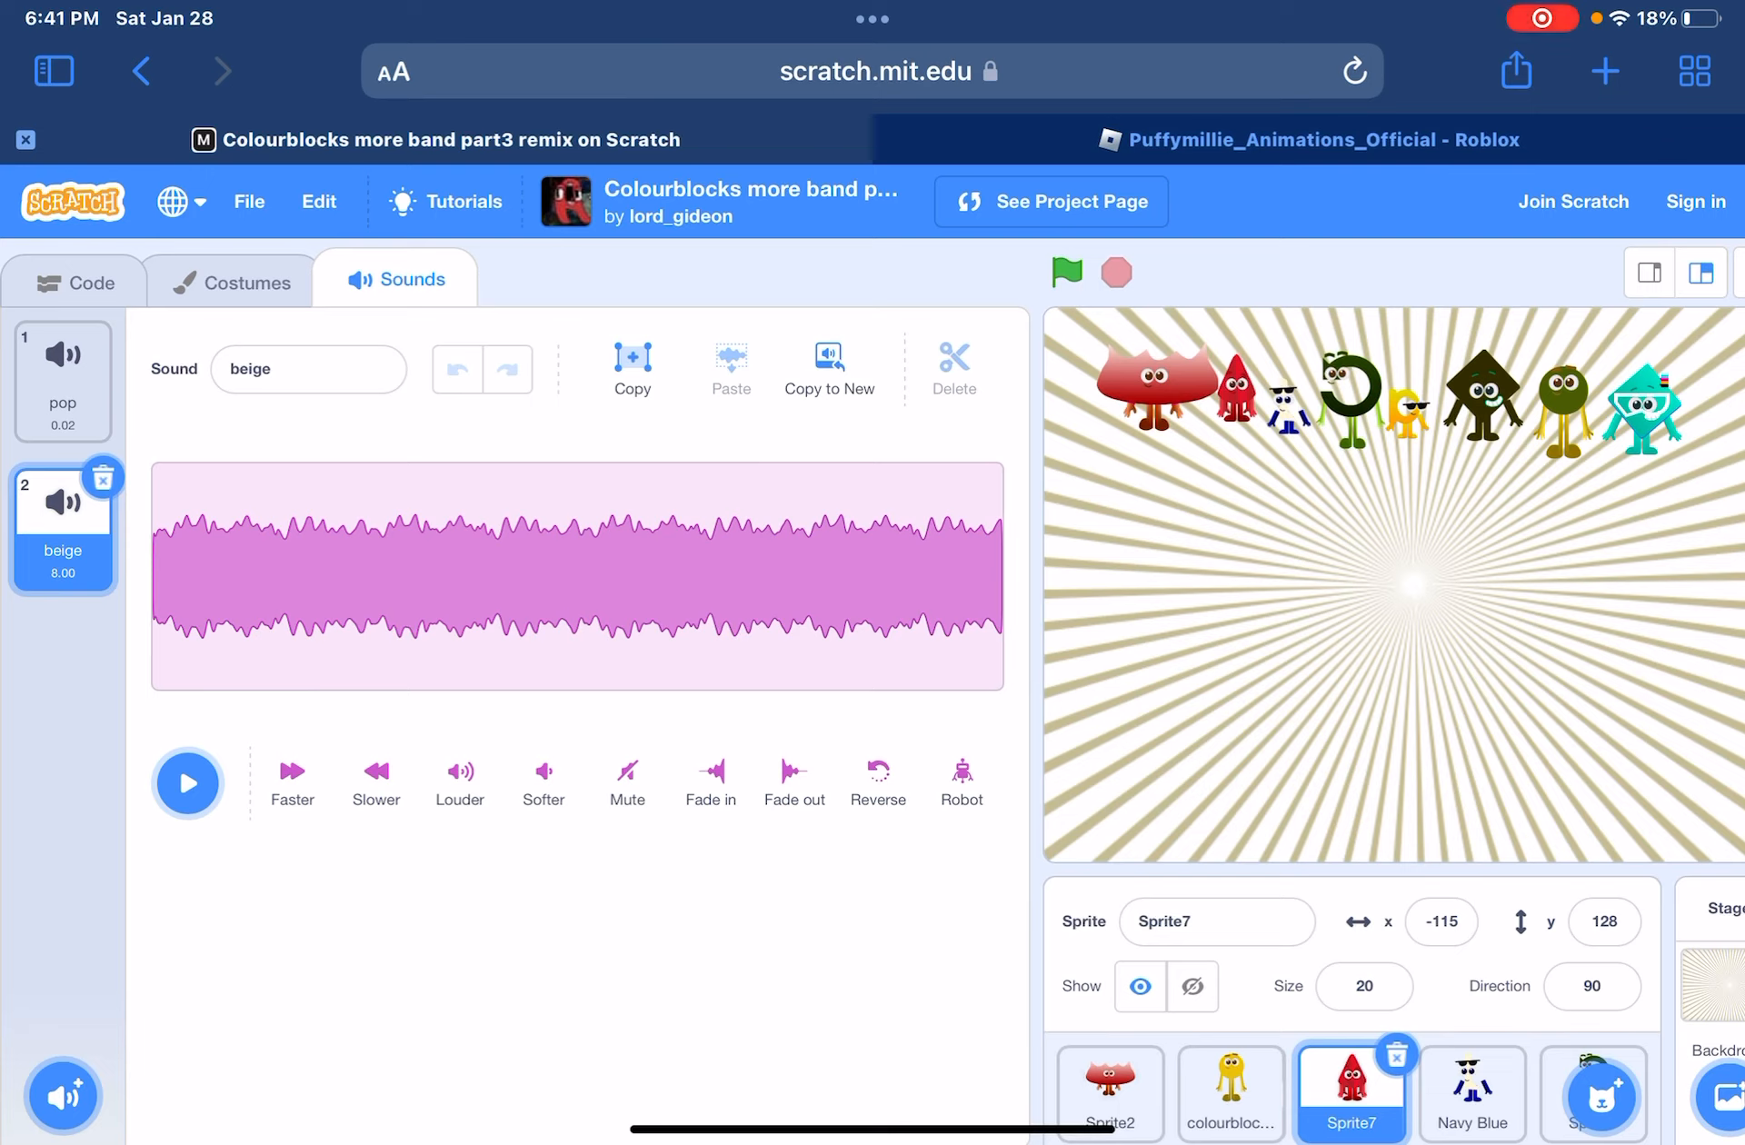
pyautogui.click(188, 782)
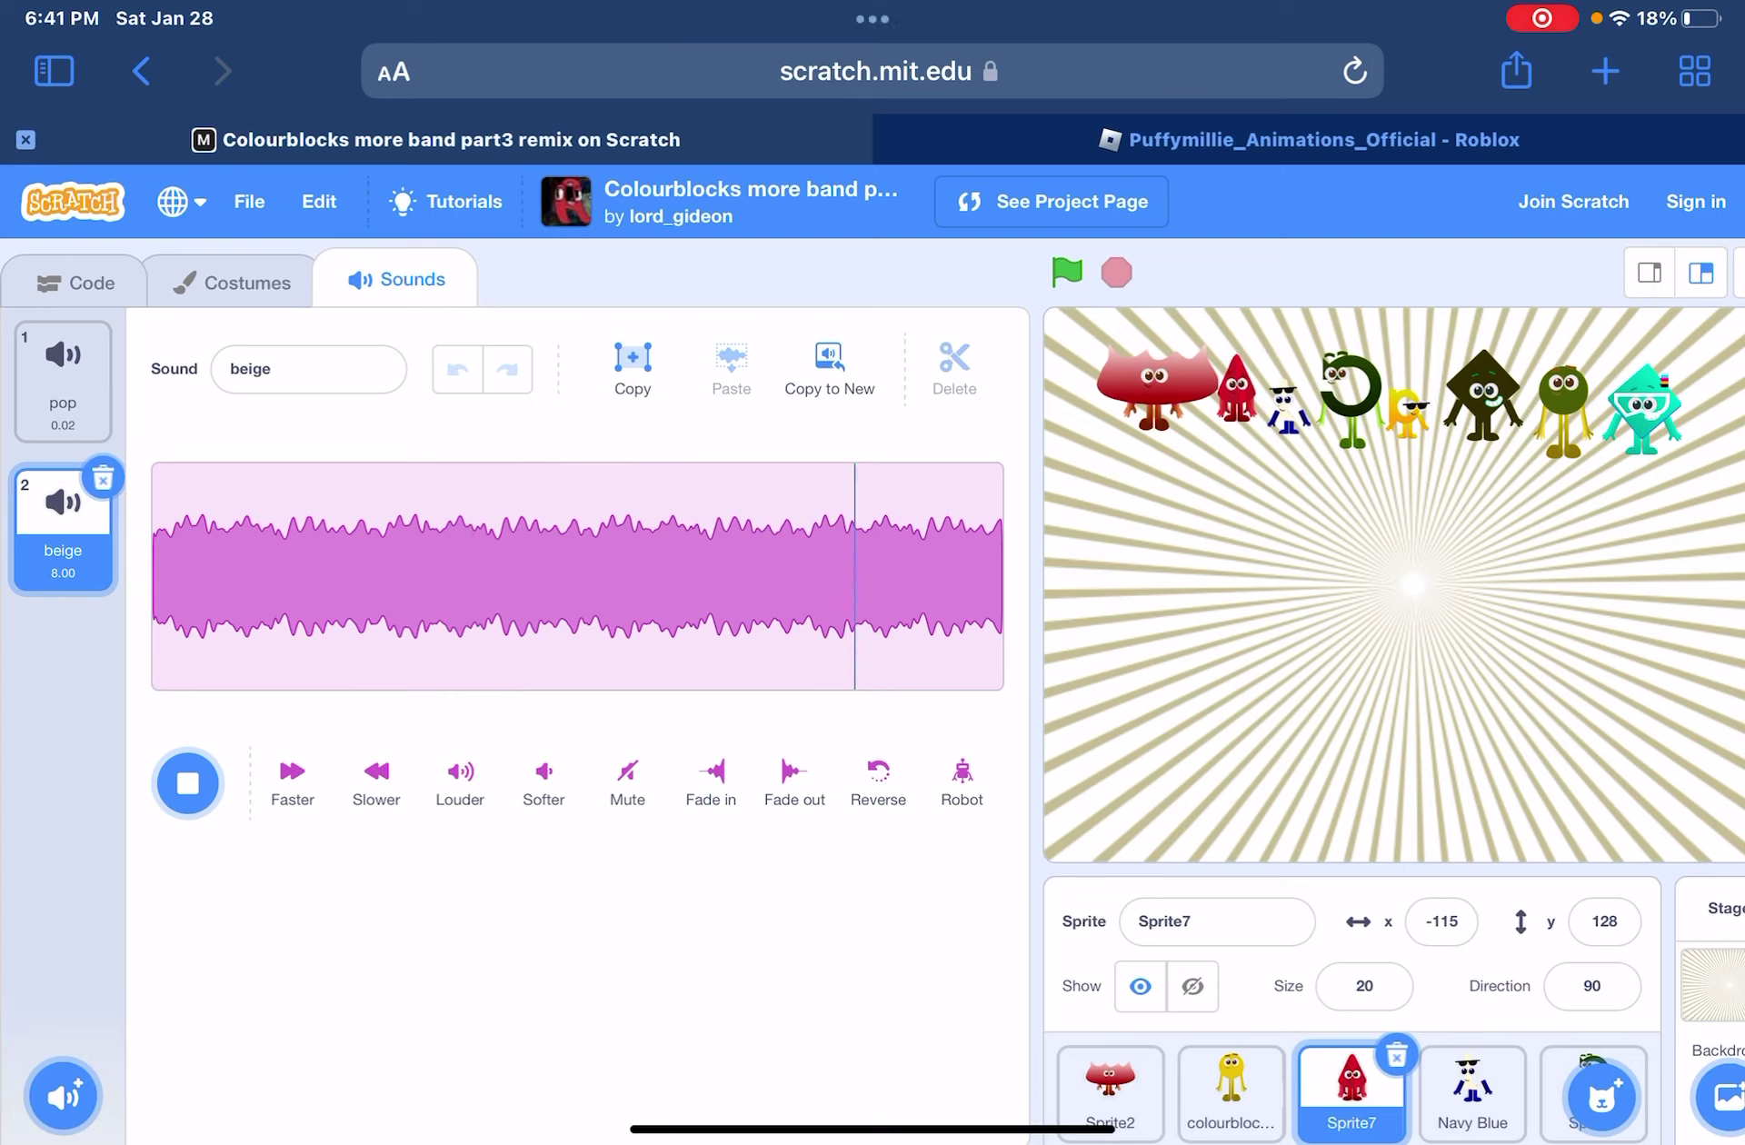
pyautogui.click(187, 782)
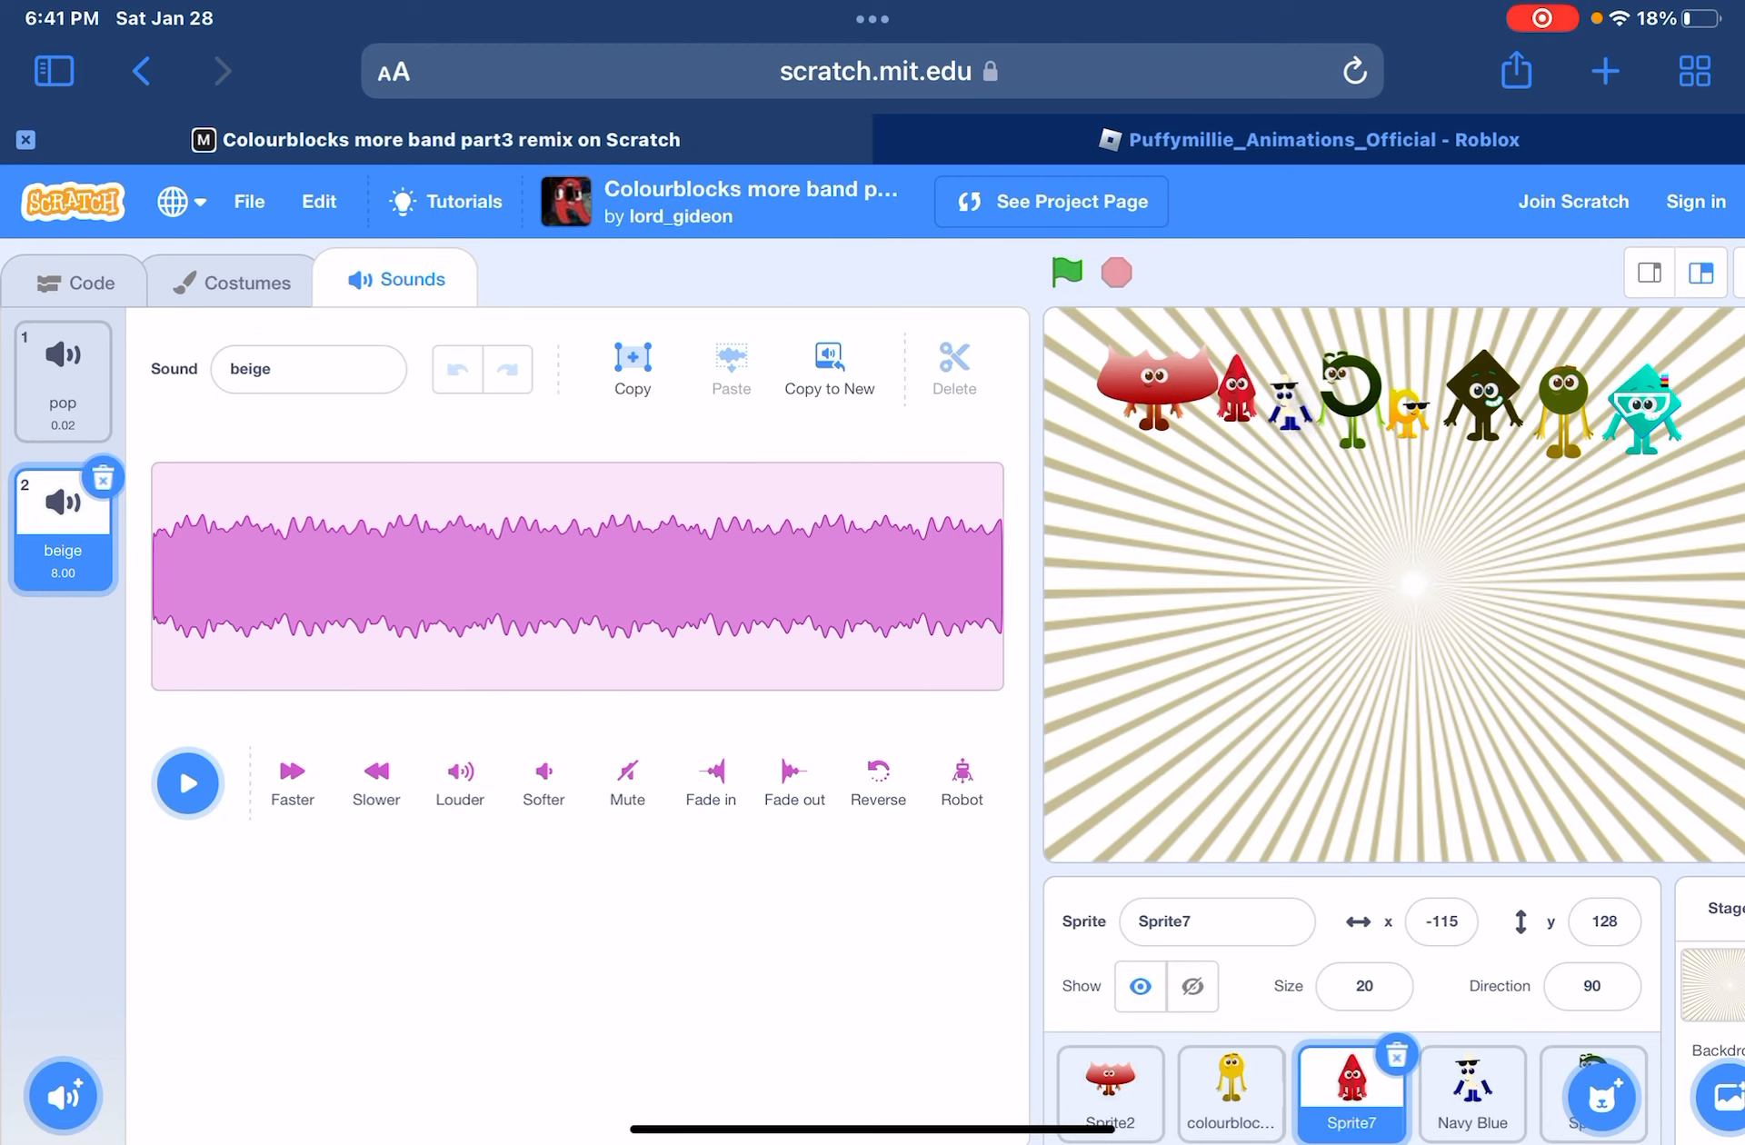
pyautogui.click(1472, 1098)
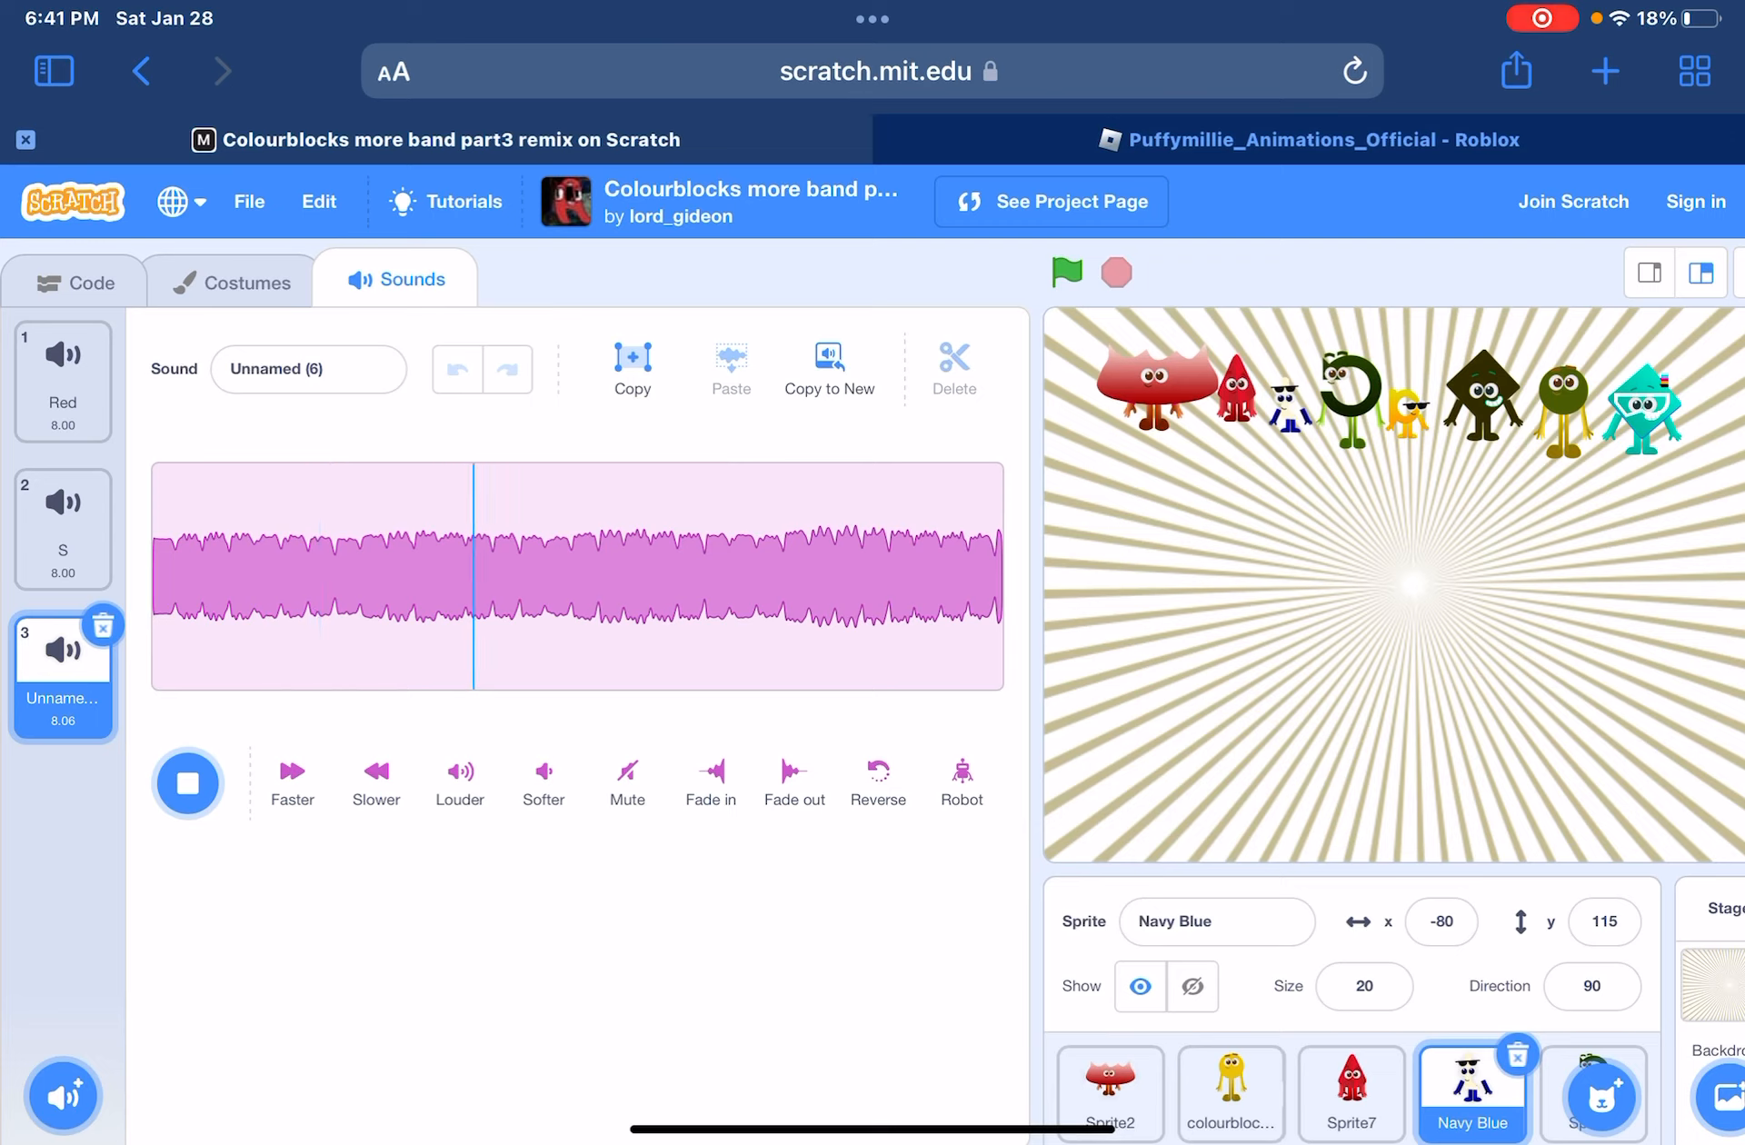
# - Select Sprite8 and play its chartreuse sound
pyautogui.click(188, 782)
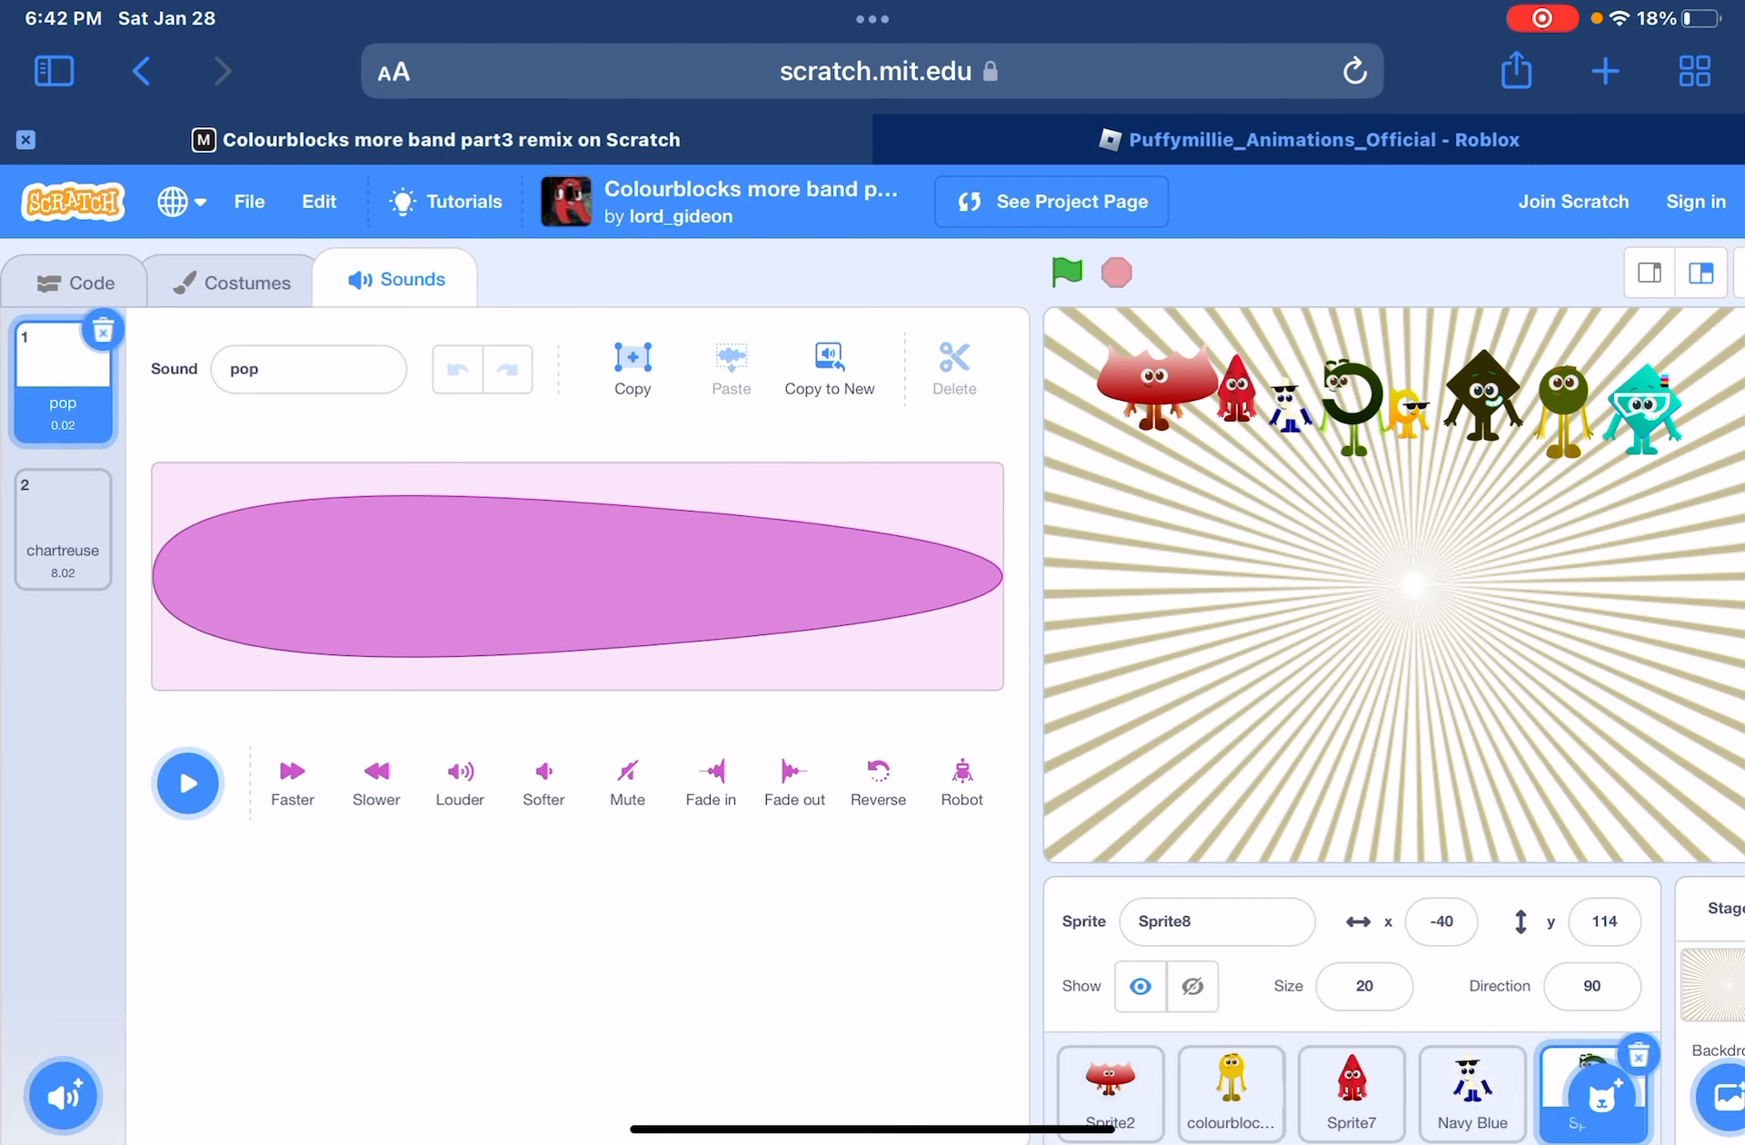
pyautogui.click(62, 529)
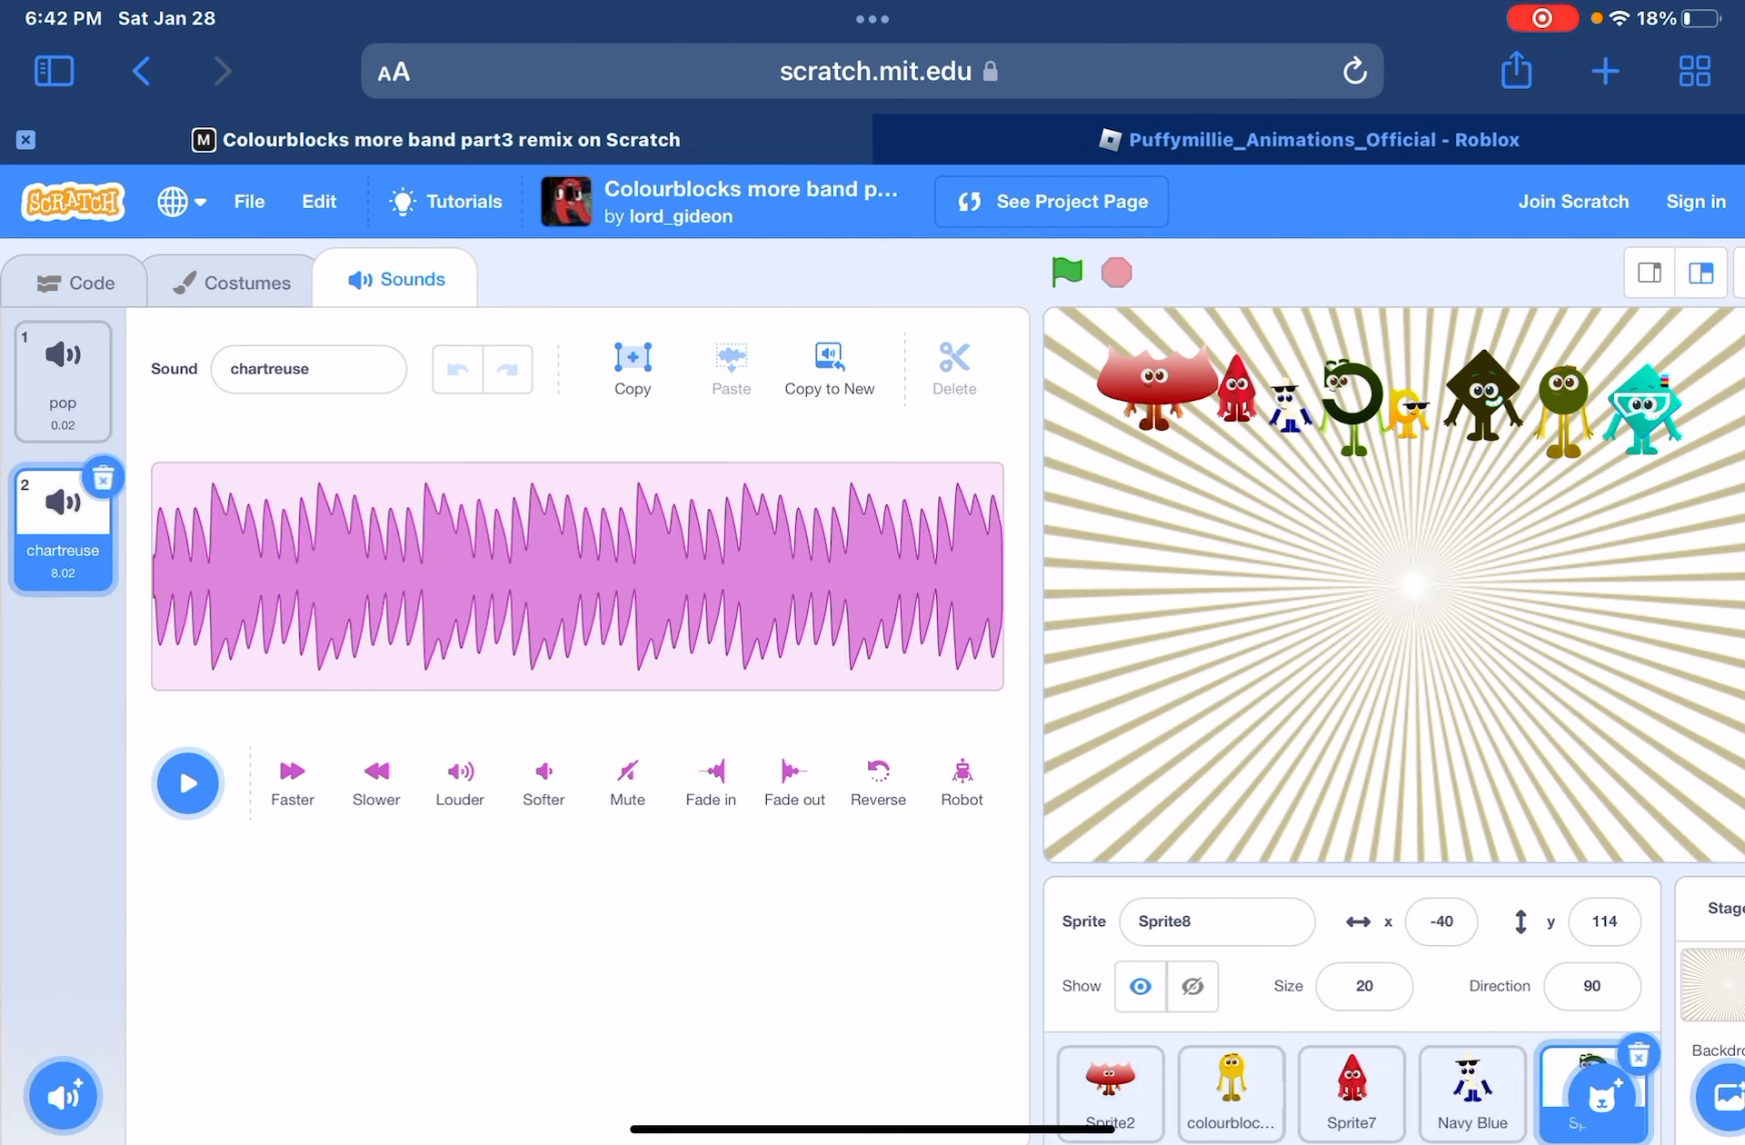
pyautogui.click(187, 782)
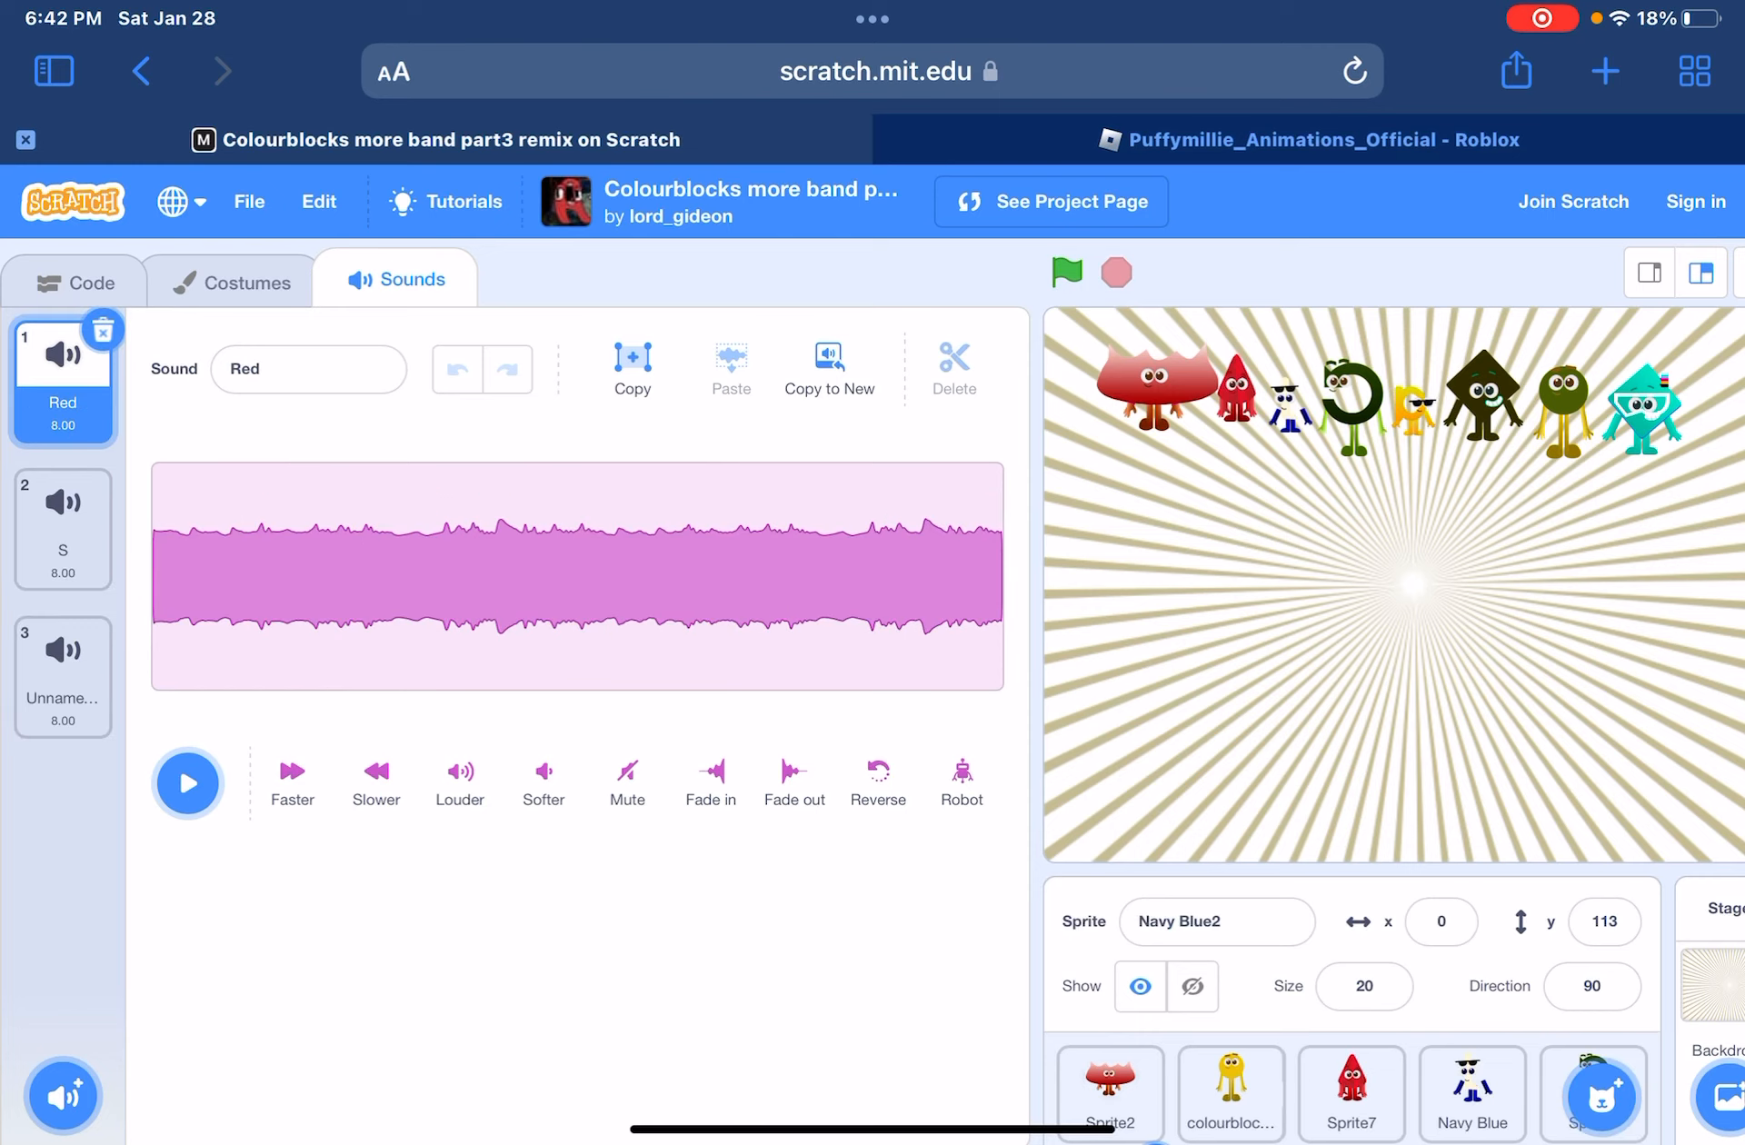
# - Play Navy Blue2's Red sound before moving to Sprite1's sound list
pyautogui.click(63, 677)
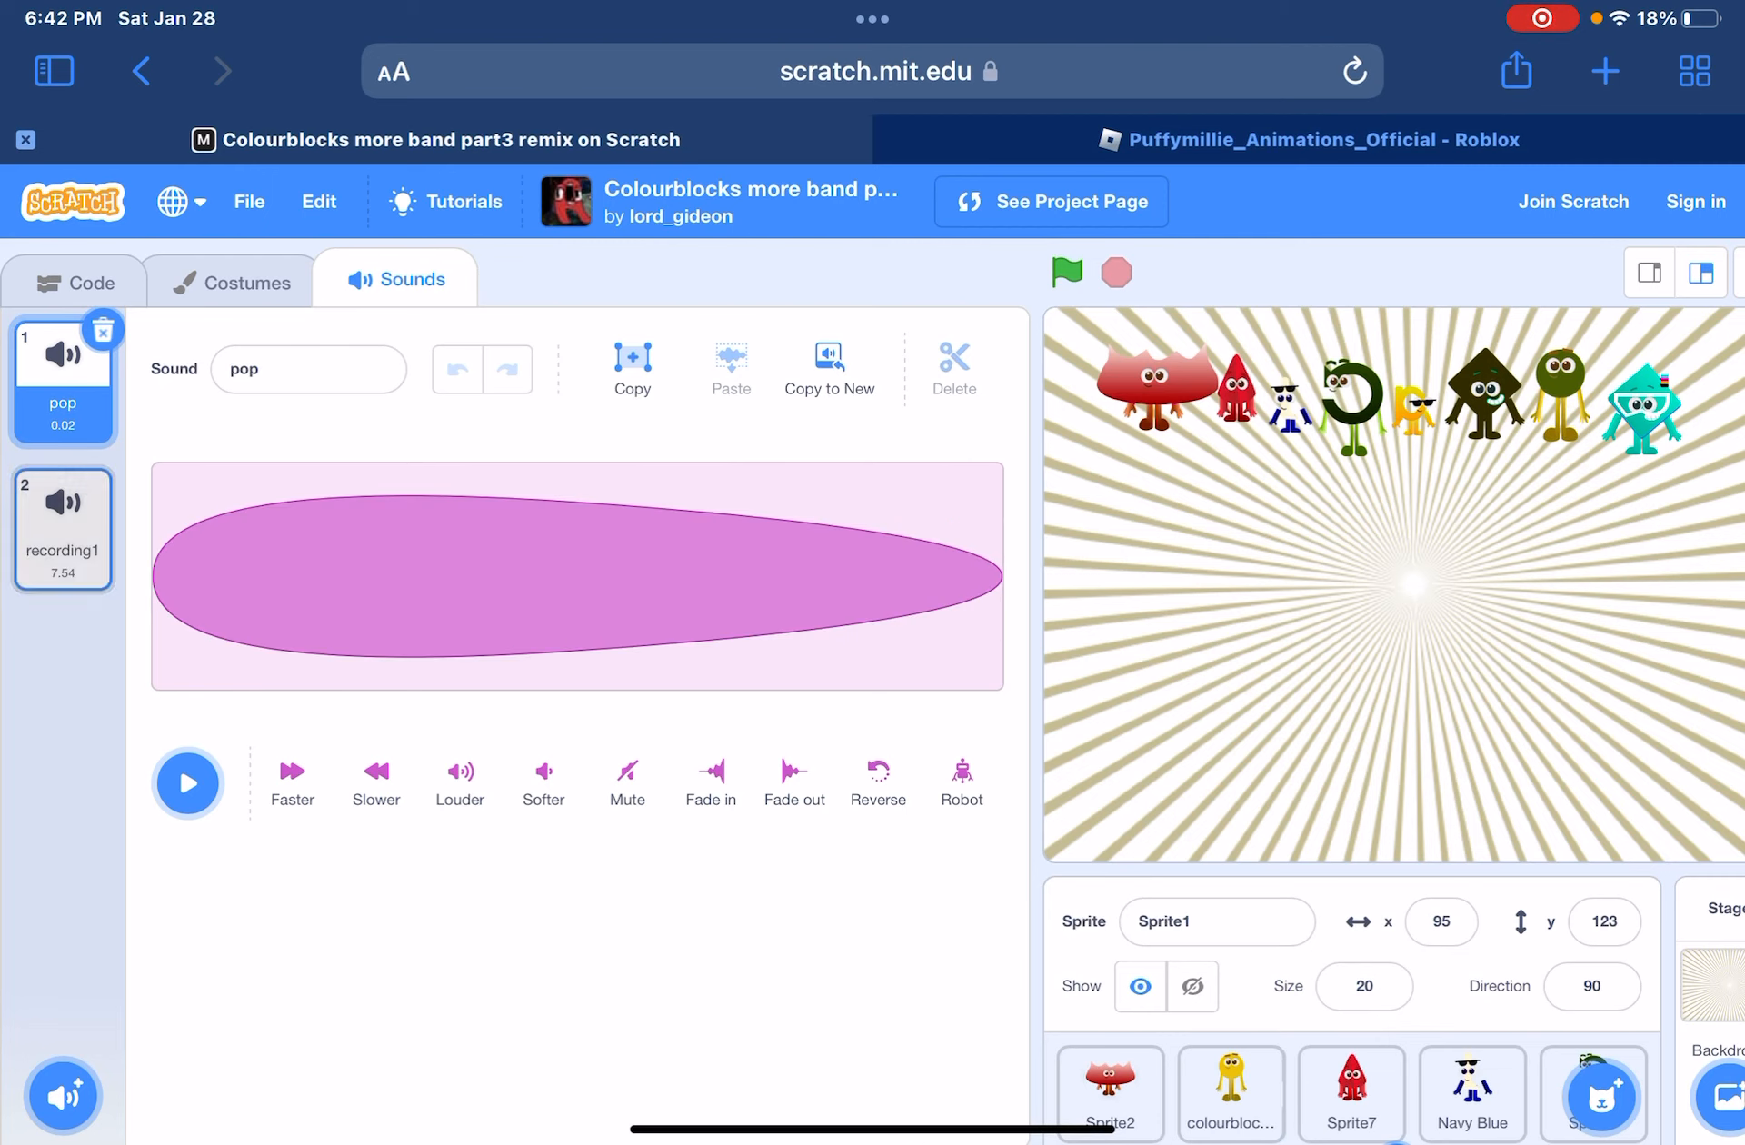
# - Play Sprite1's 7.54-second recording1, then select Cyan2's 7.68-second recording1
pyautogui.click(62, 527)
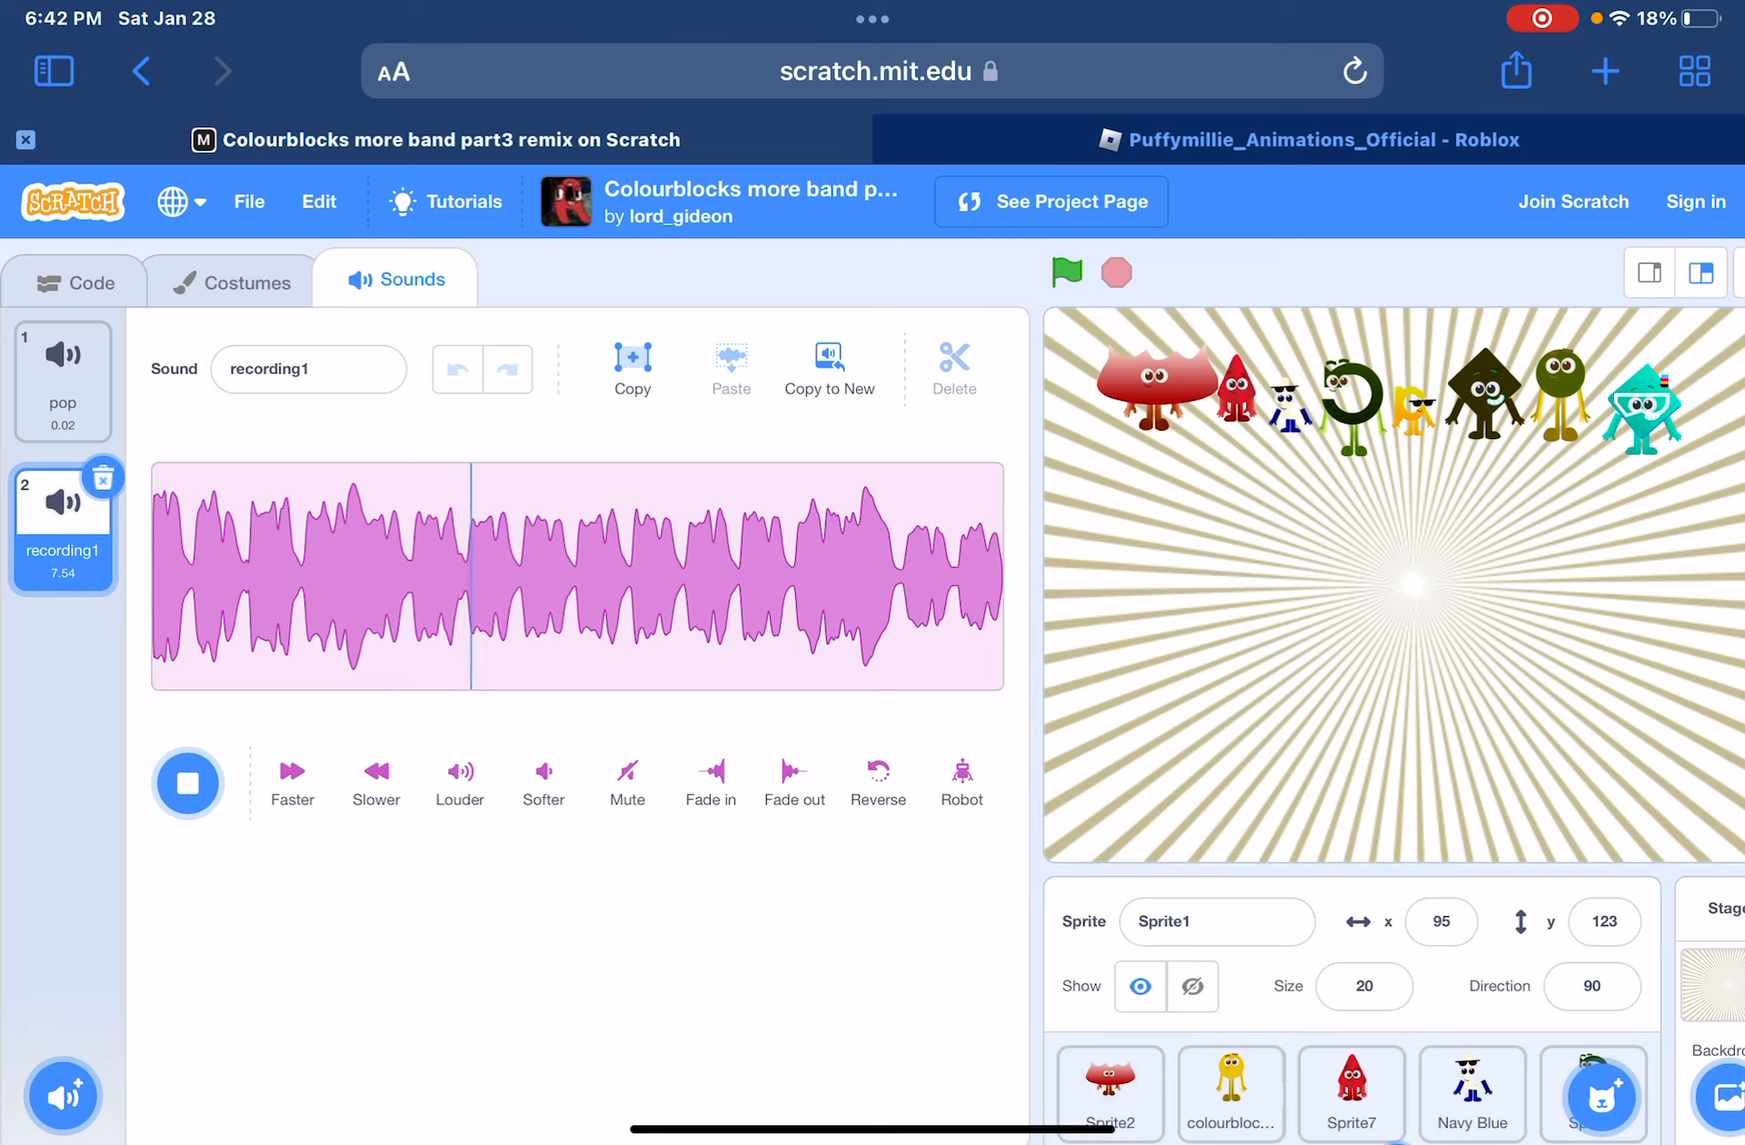
pyautogui.click(187, 782)
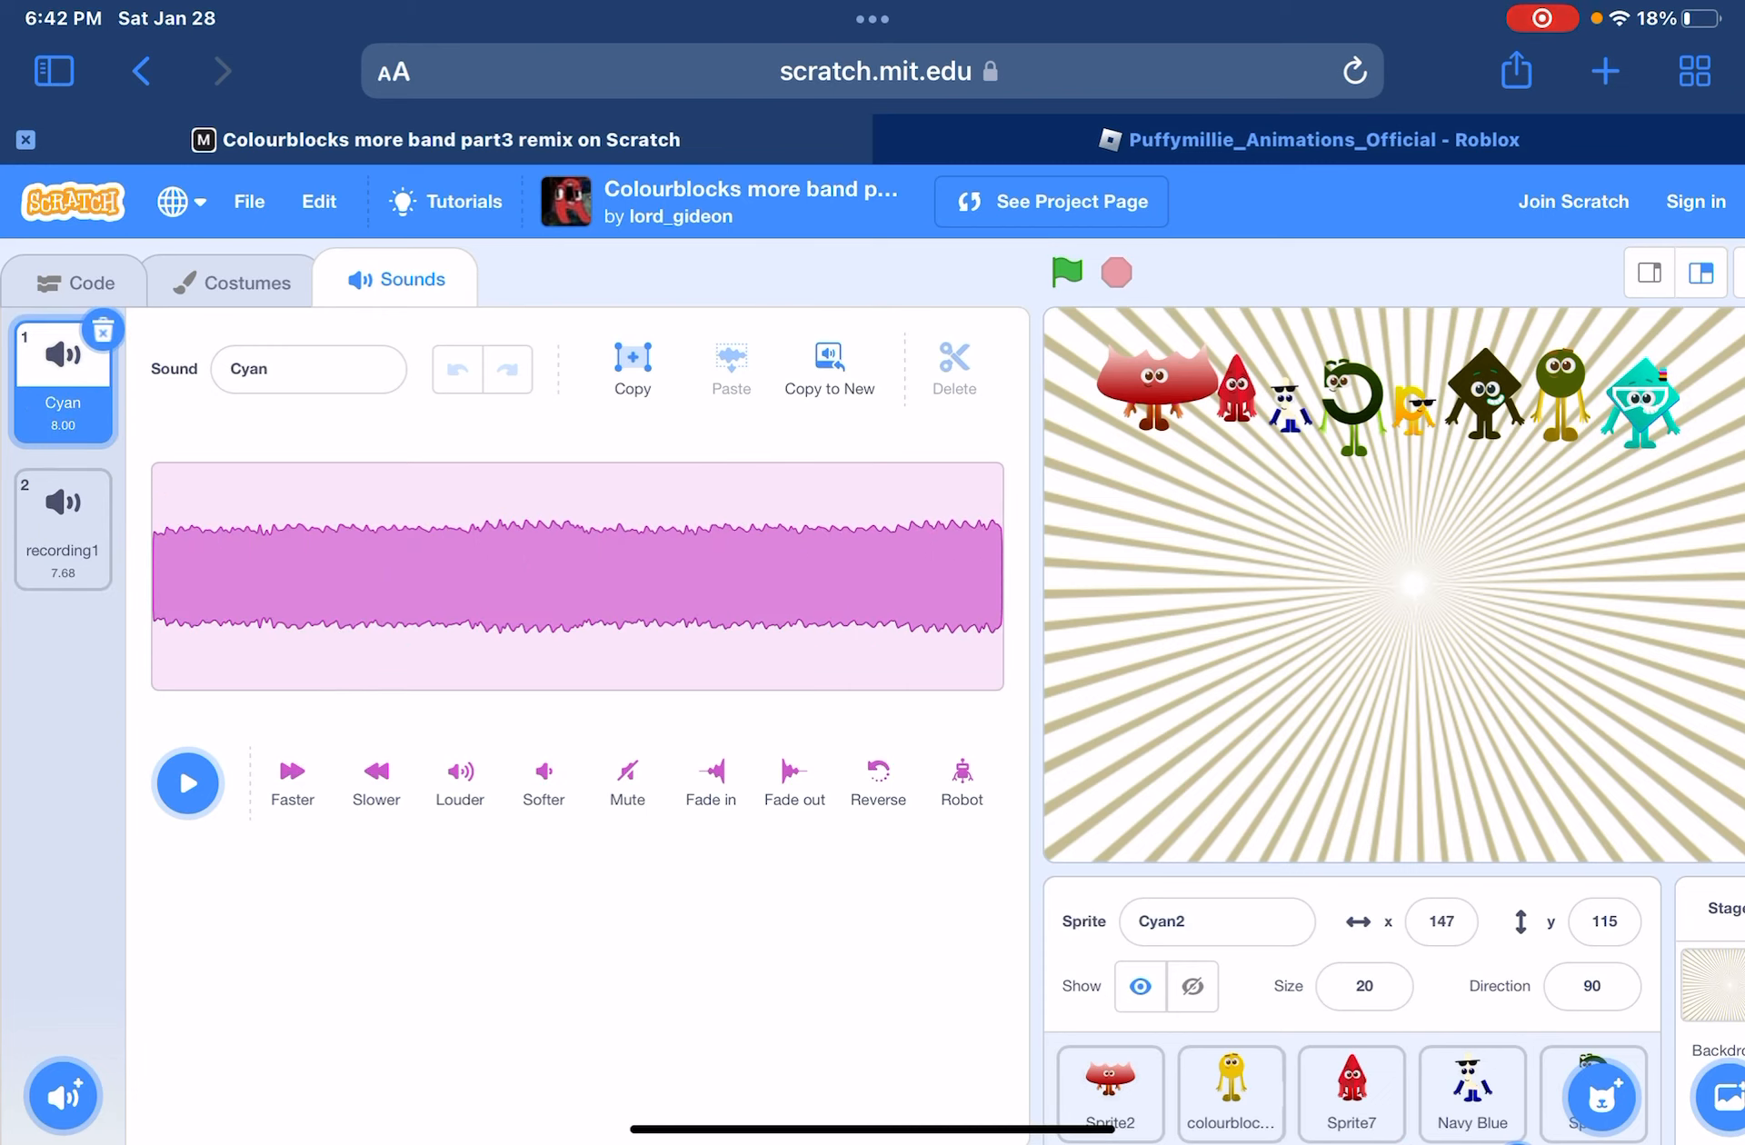
pyautogui.click(63, 528)
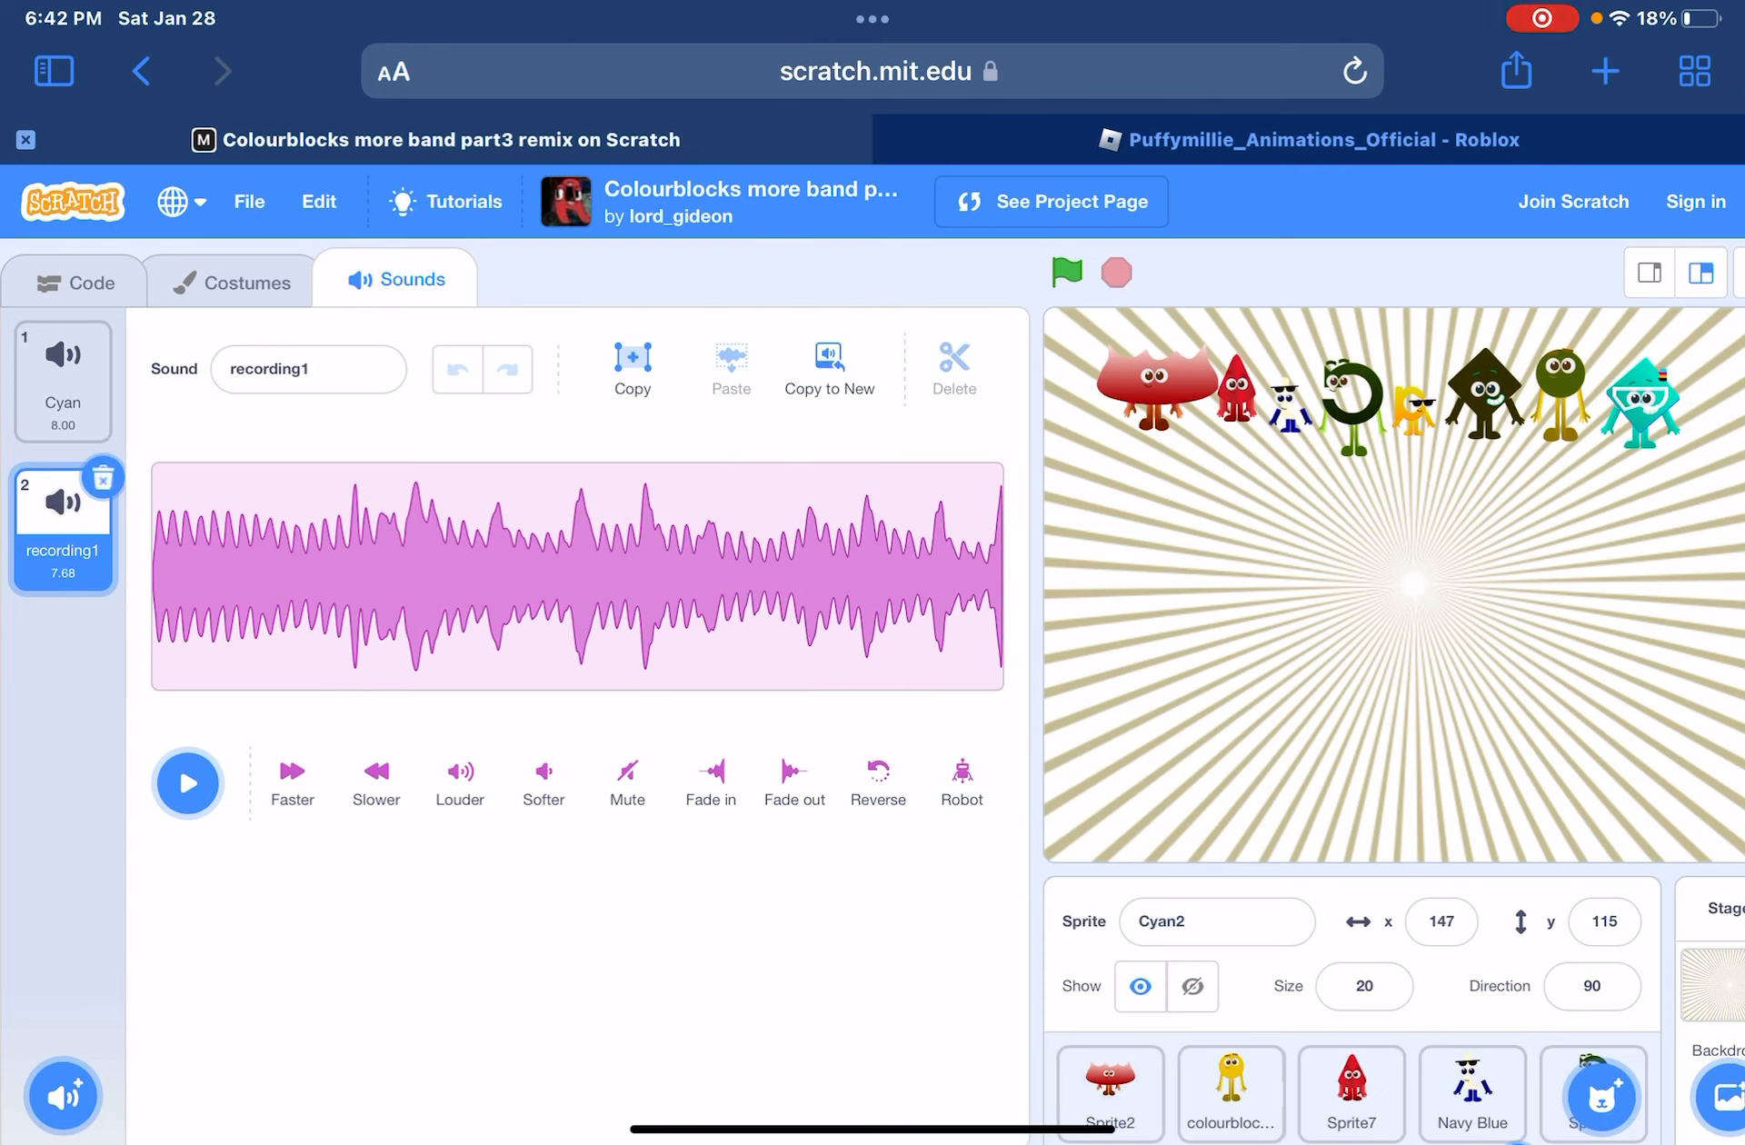